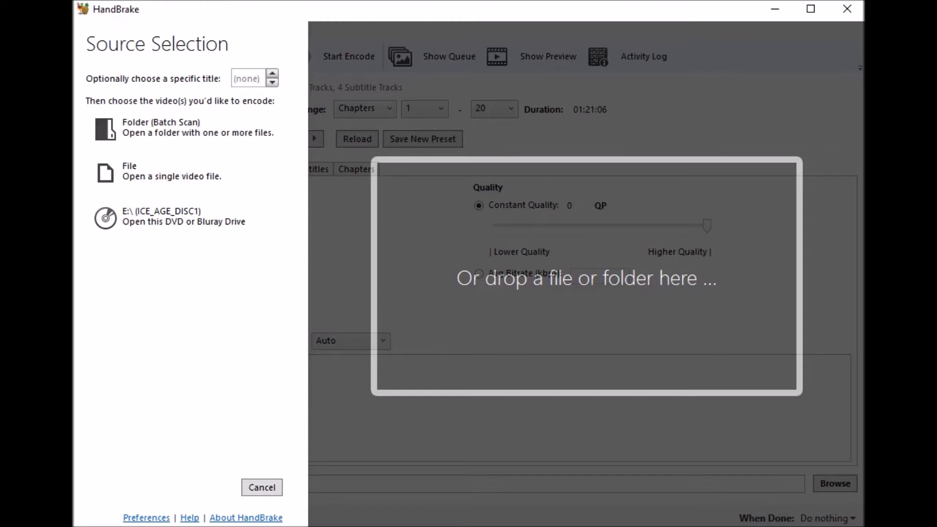
mouse_move(302, 360)
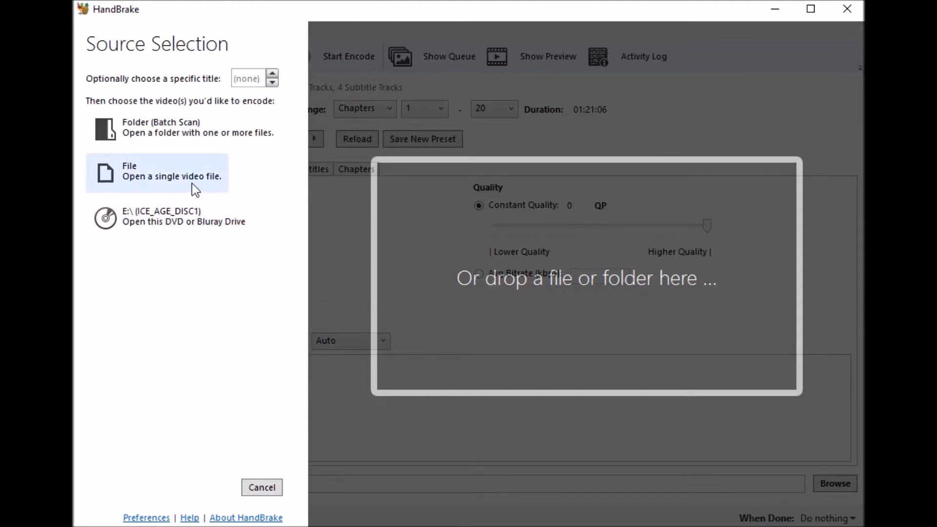
Choose File as the source and select title00.mkv in D:\Video\ICE_AGE_DISC1
click(157, 173)
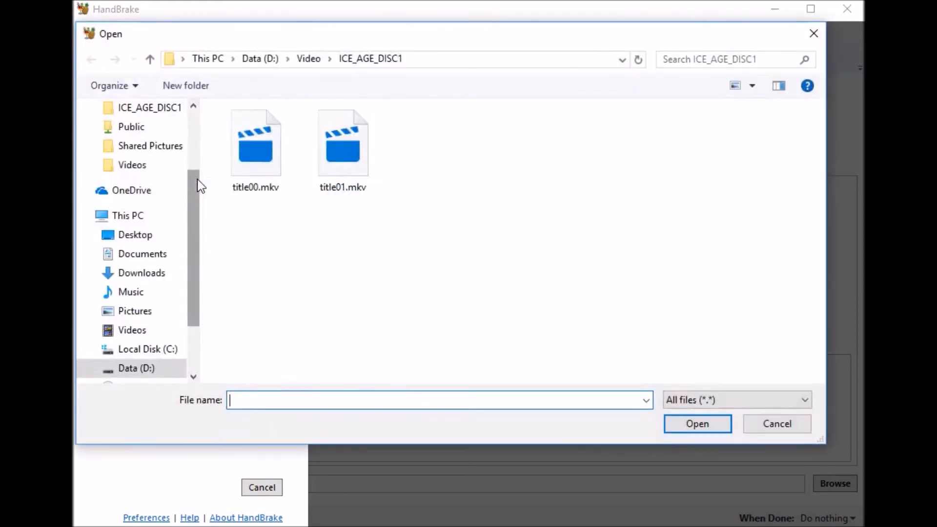
click(255, 143)
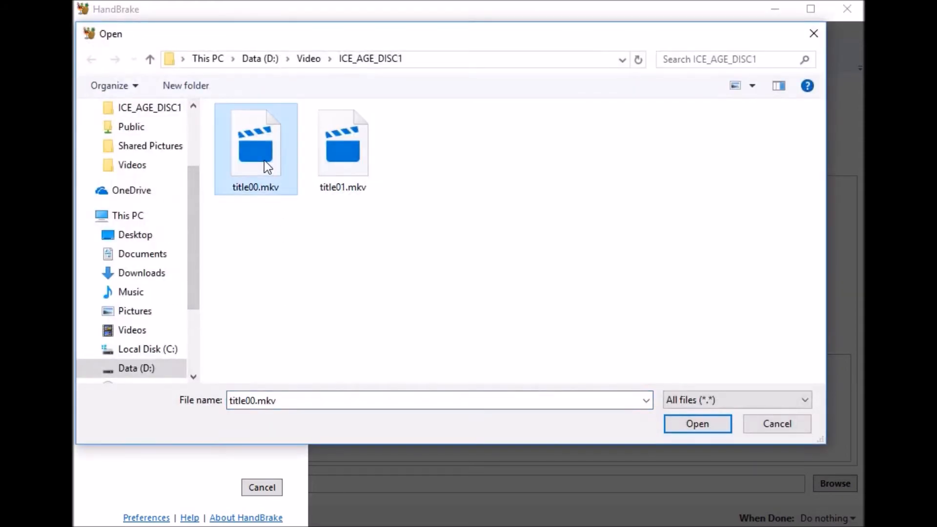
mouse_move(724, 449)
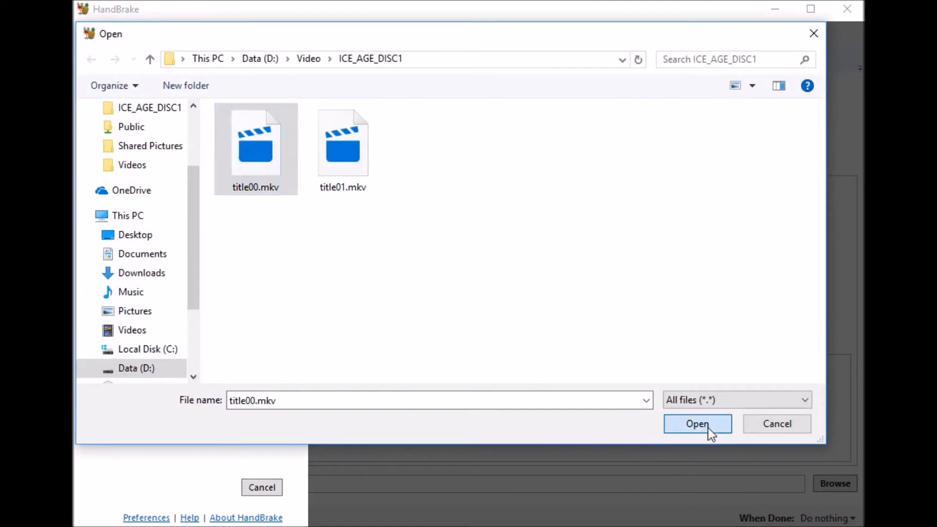
click(697, 424)
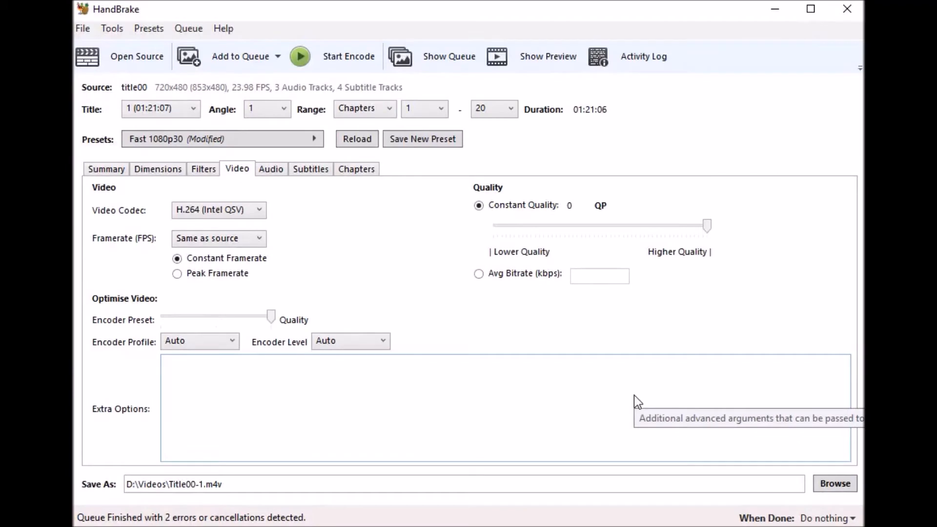
mouse_move(415, 255)
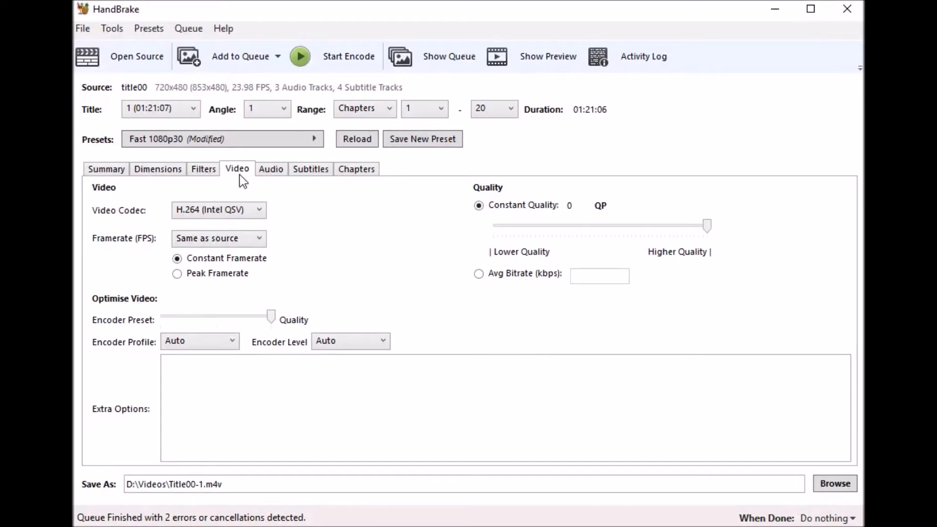
mouse_move(250, 218)
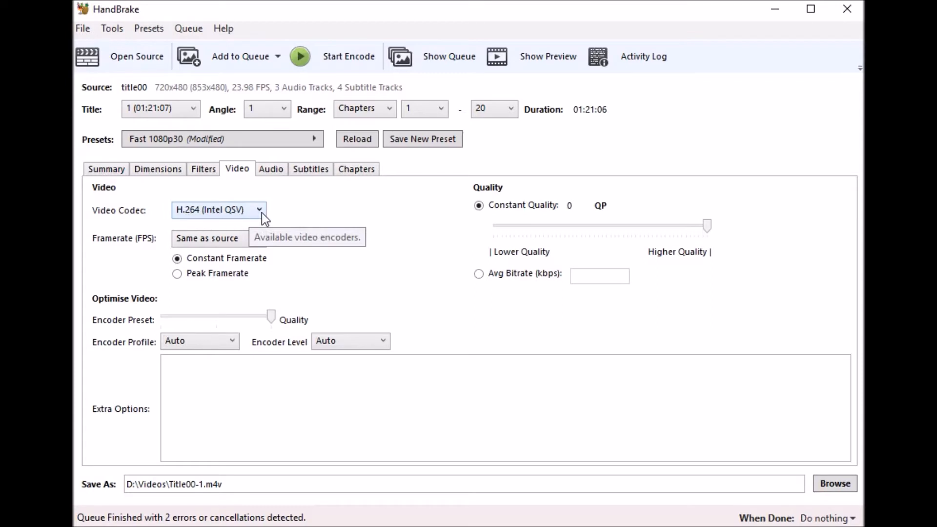
click(218, 209)
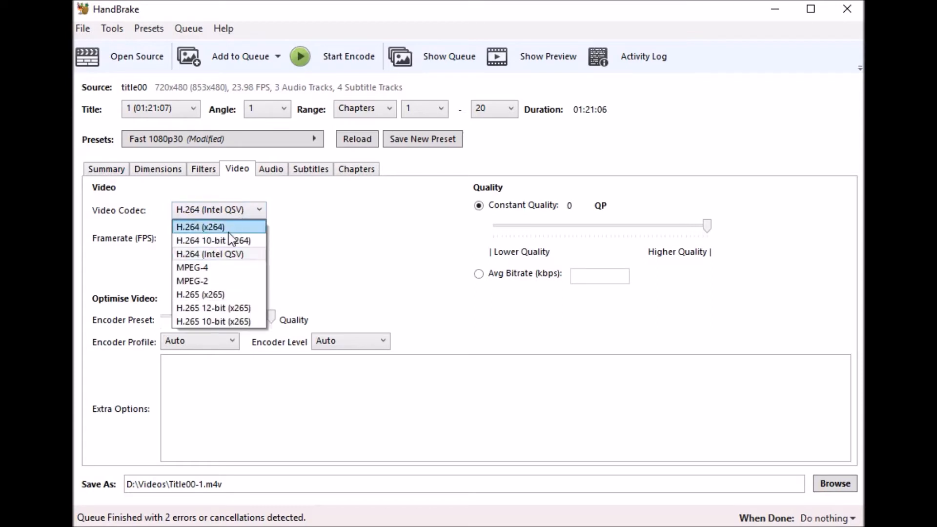
mouse_move(232, 233)
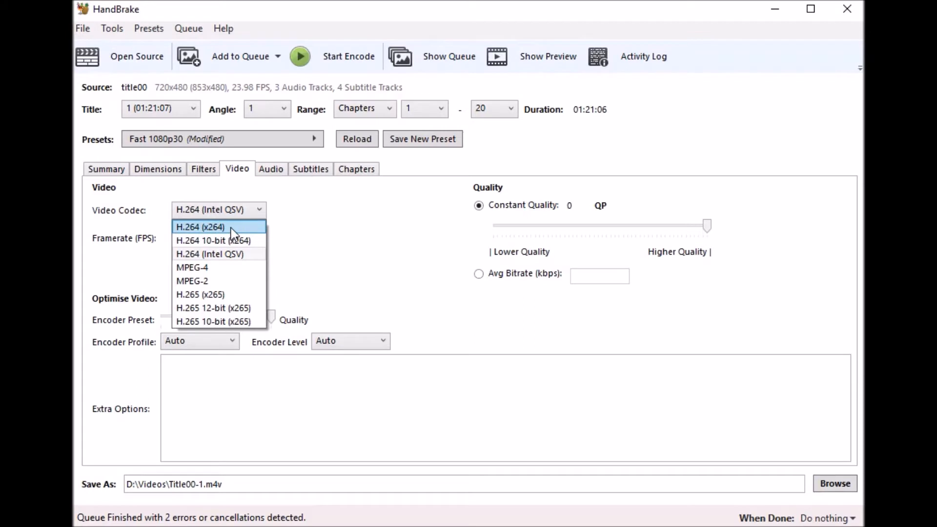
mouse_move(220, 254)
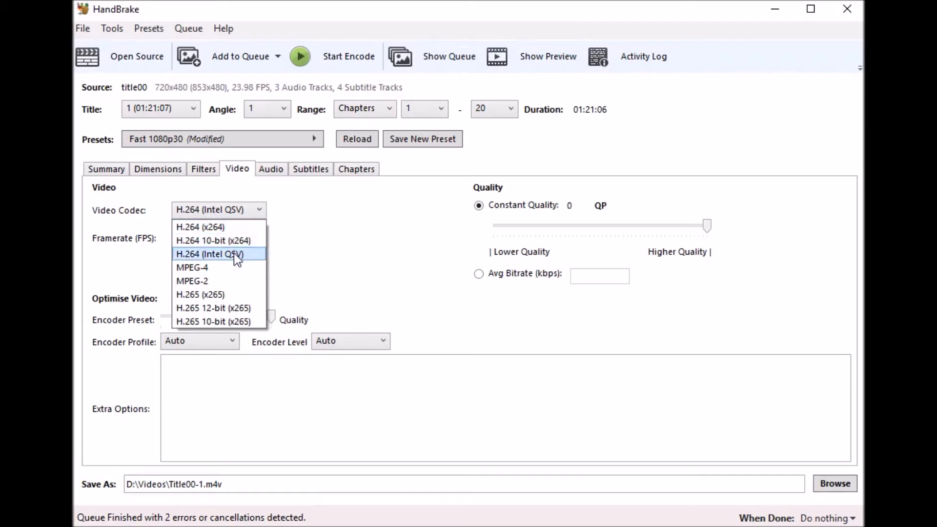
click(209, 253)
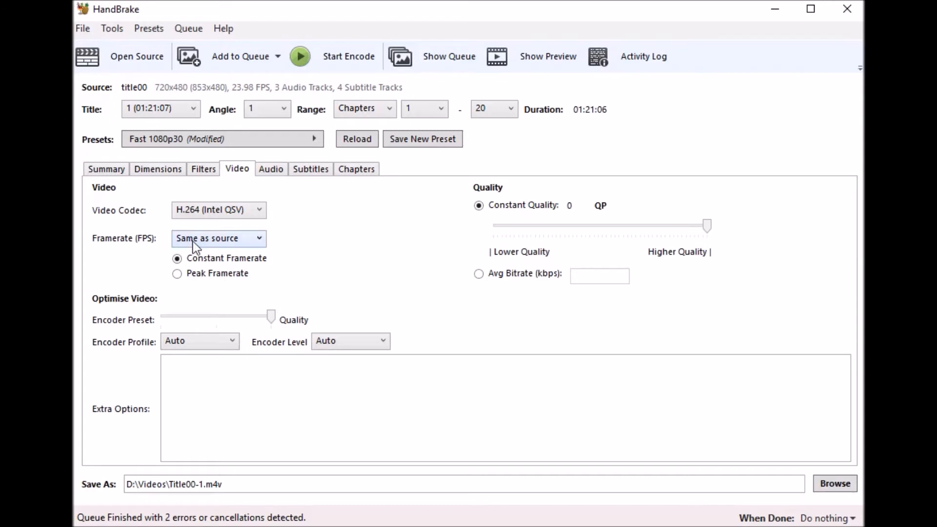
mouse_move(218, 239)
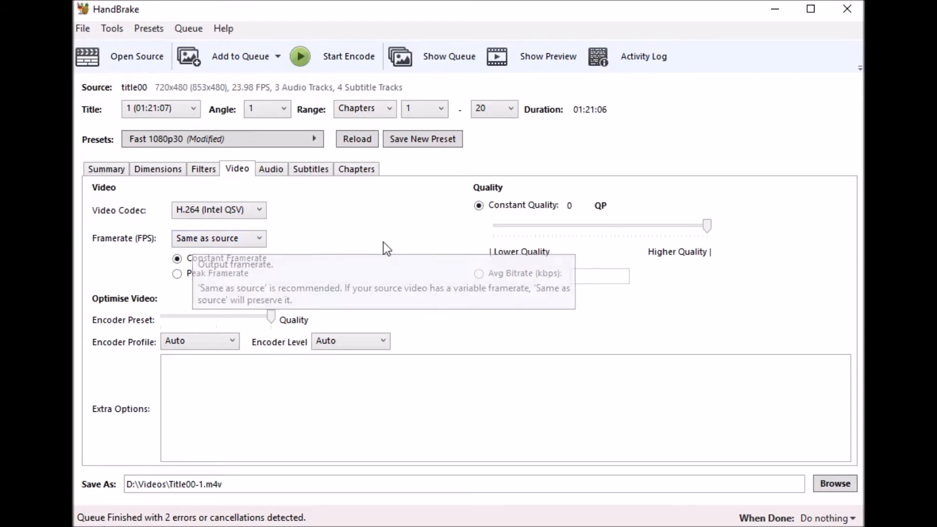
mouse_move(455, 281)
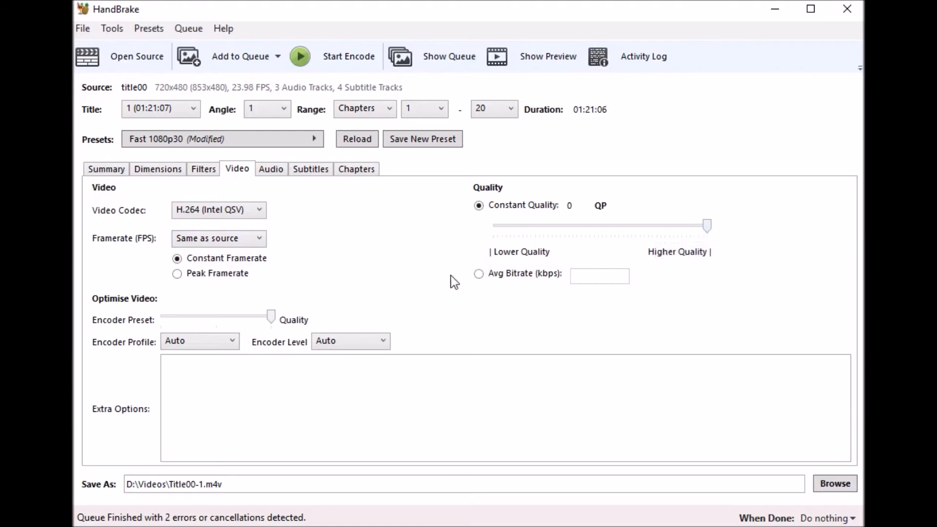
mouse_move(500, 329)
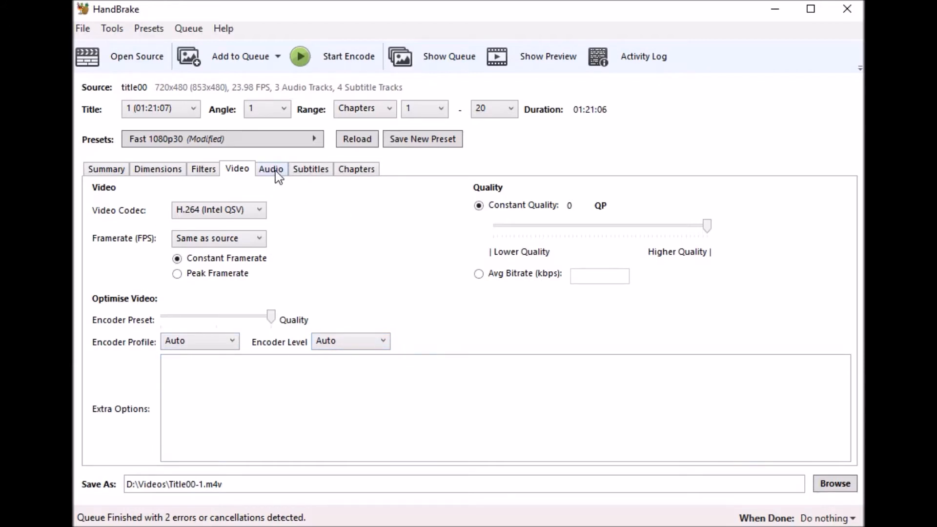
Keep the English 5.1 track on AAC (avcodec), set bitrate 512, keep Dolby Pro Logic II mixdown
click(271, 169)
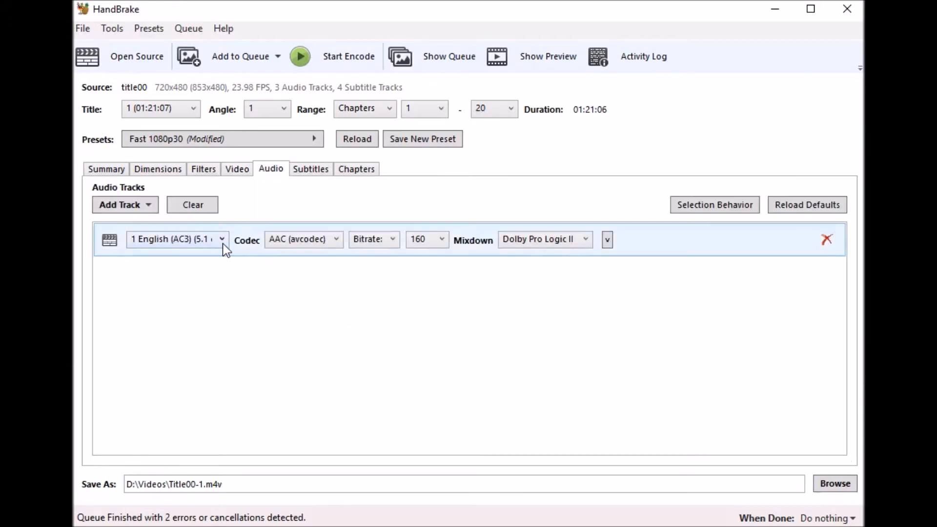
click(175, 239)
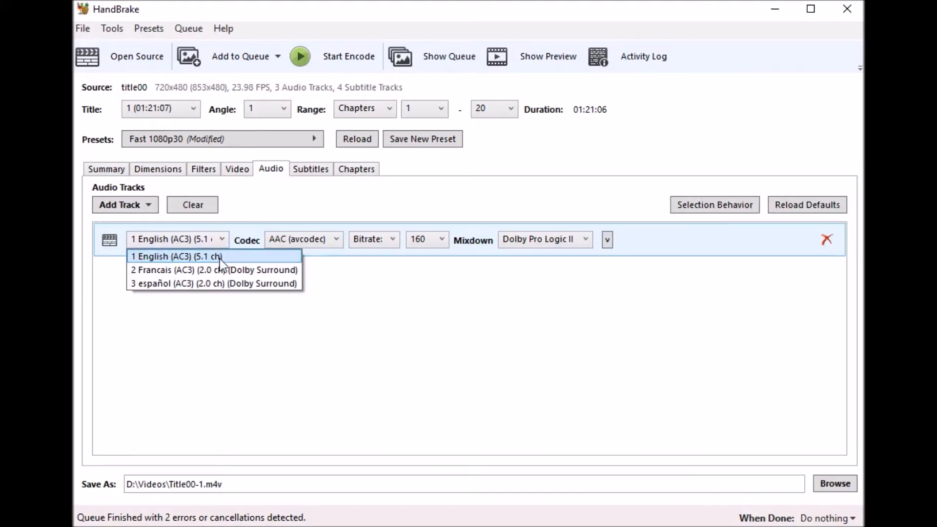
click(175, 255)
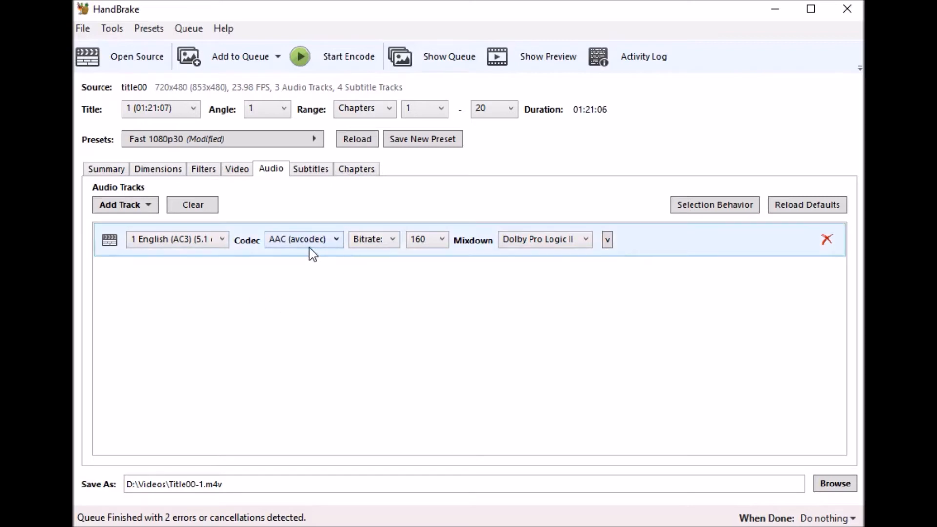
click(304, 239)
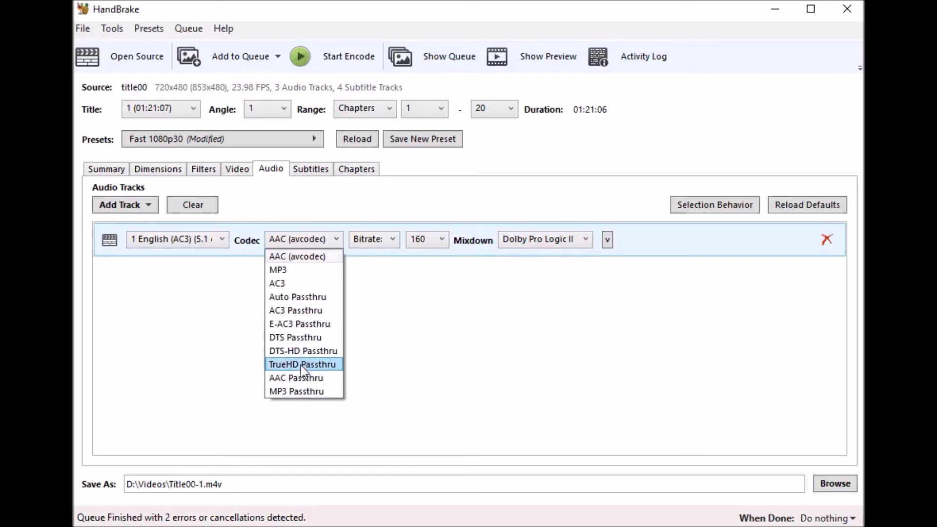
mouse_move(303, 337)
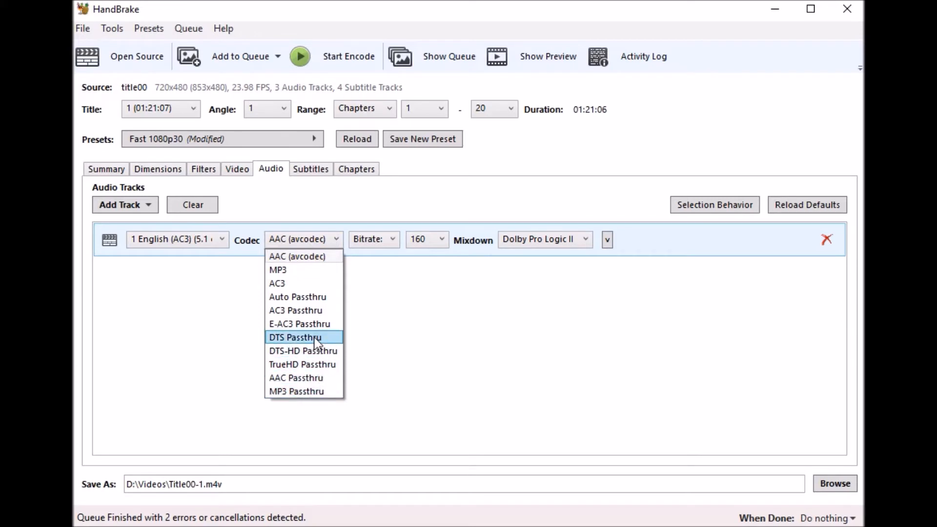
mouse_move(303, 364)
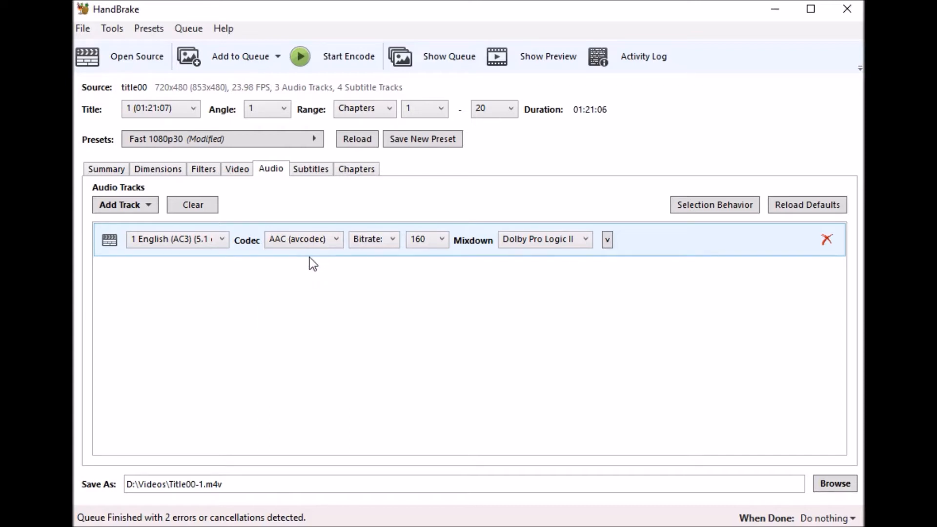
click(426, 239)
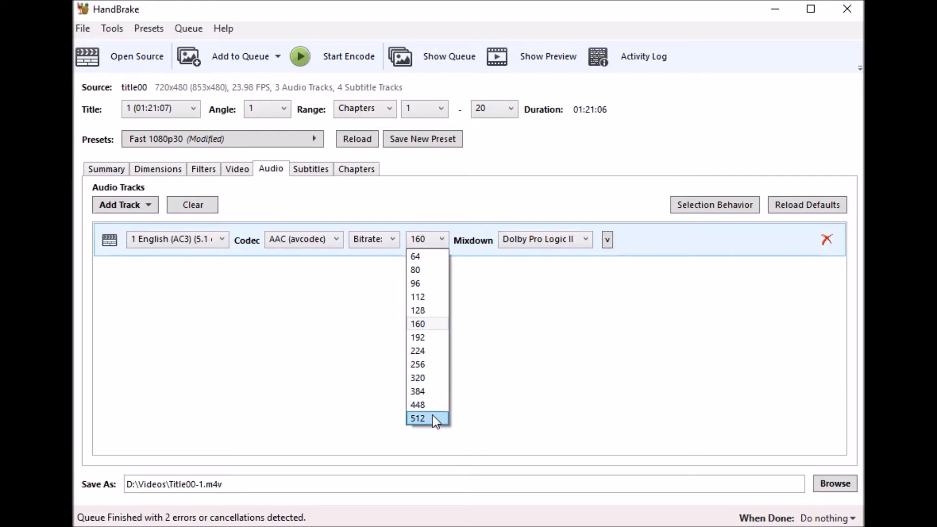
click(417, 417)
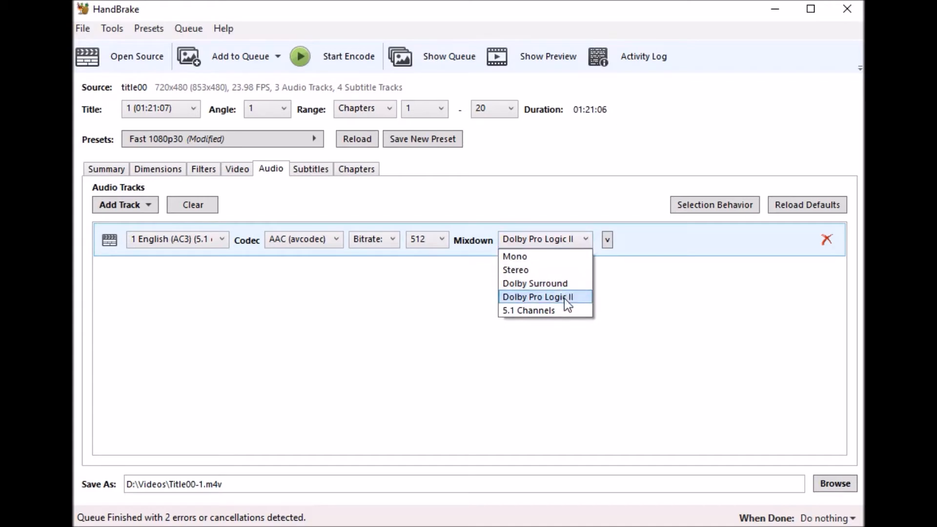
click(538, 297)
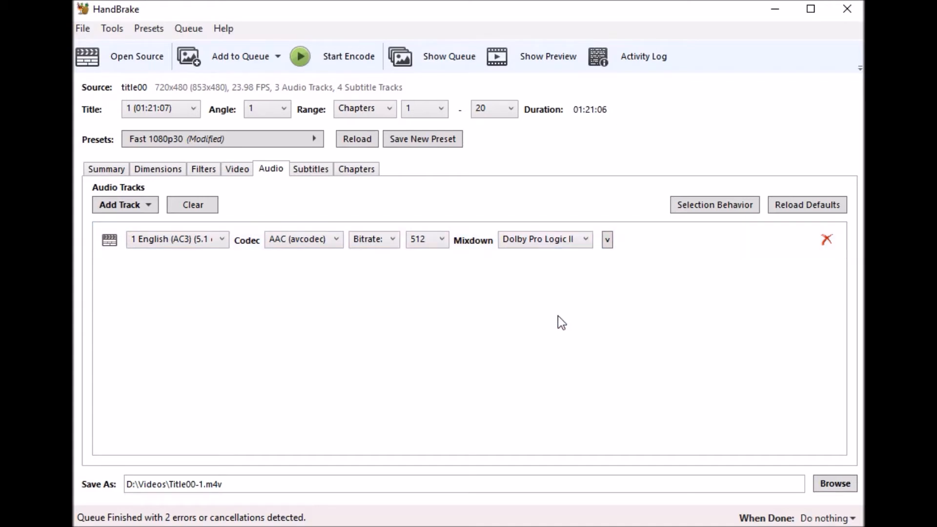
mouse_move(555, 299)
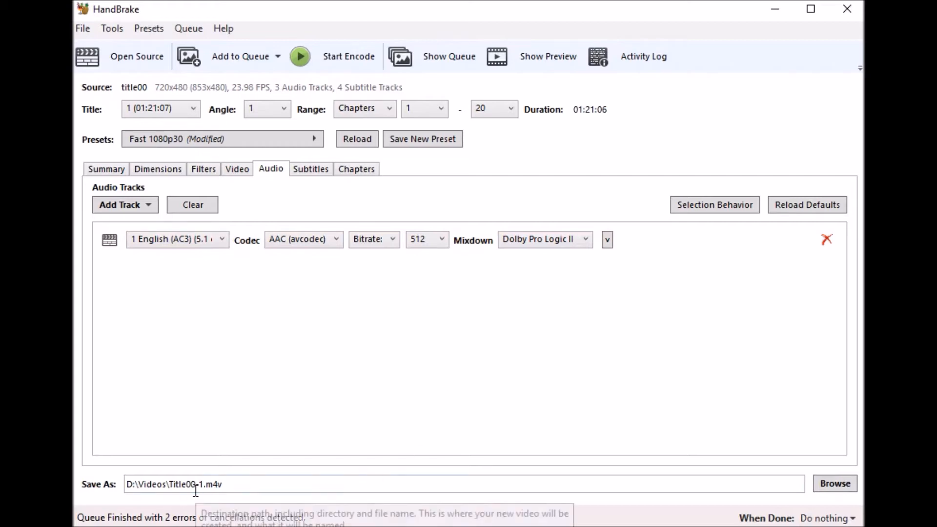
Change the Save As name to D:\Videos\IceAge.m4v and review the H.264 (Intel QSV) video settings
key(Backspace)
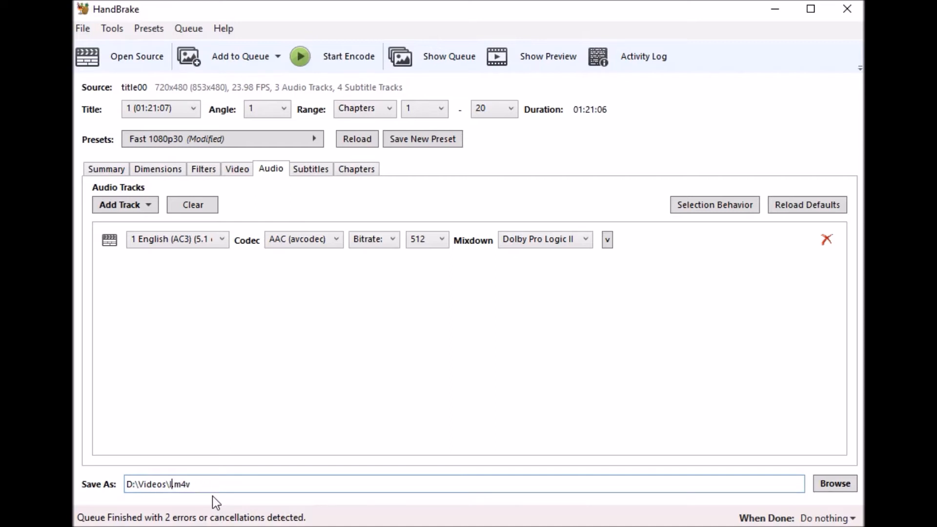
text(ceAge)
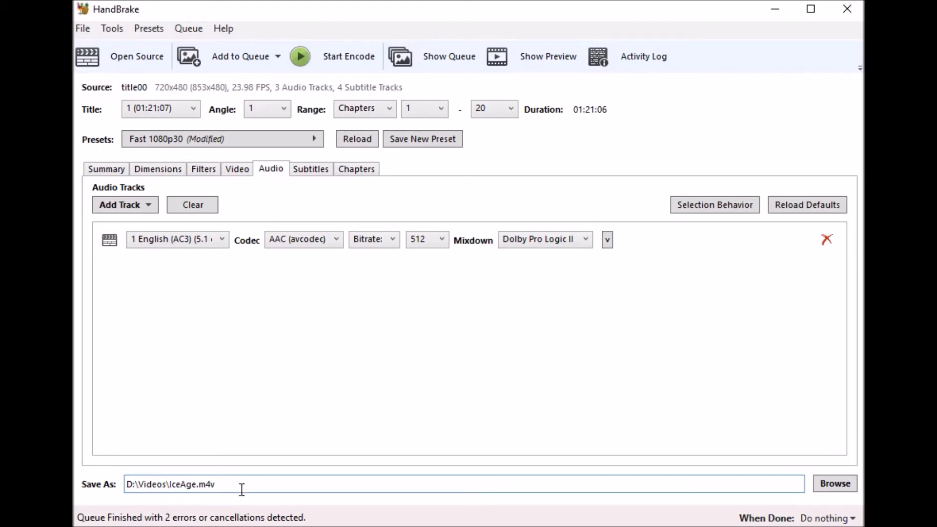
mouse_move(439, 367)
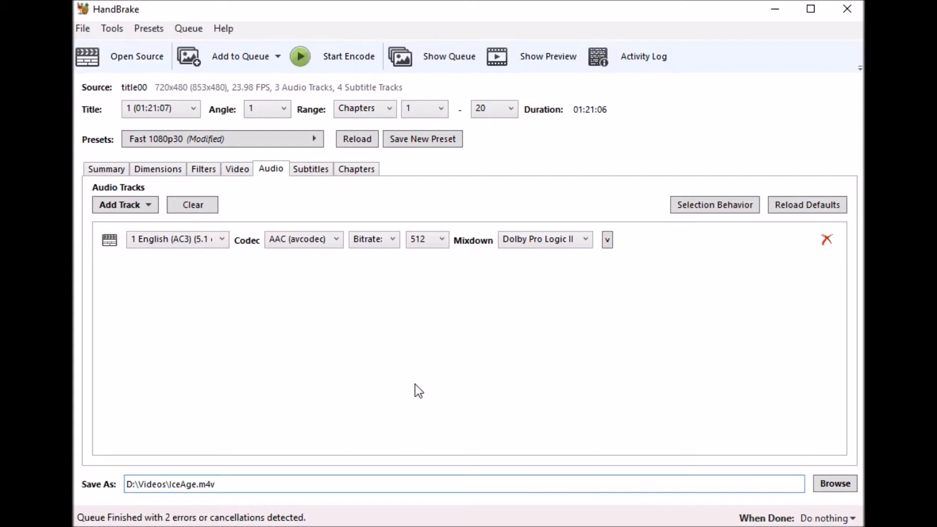
click(196, 484)
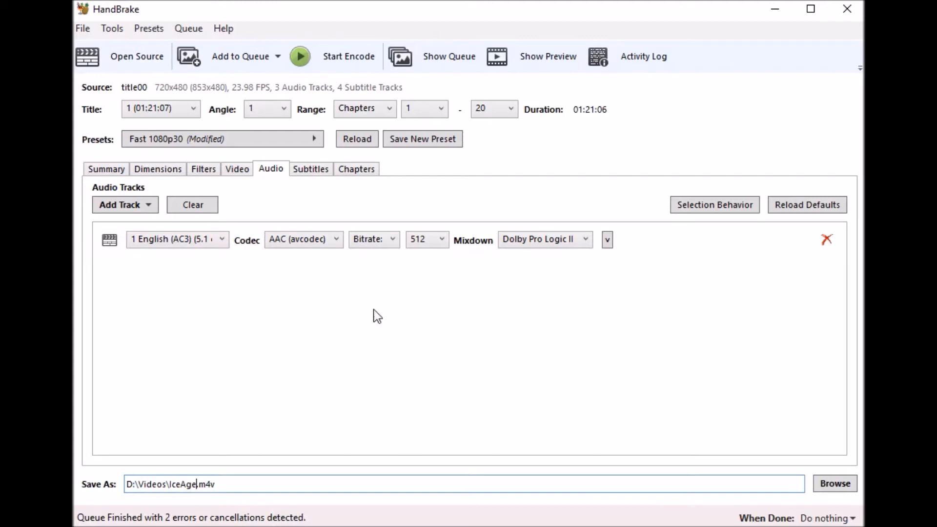
click(237, 169)
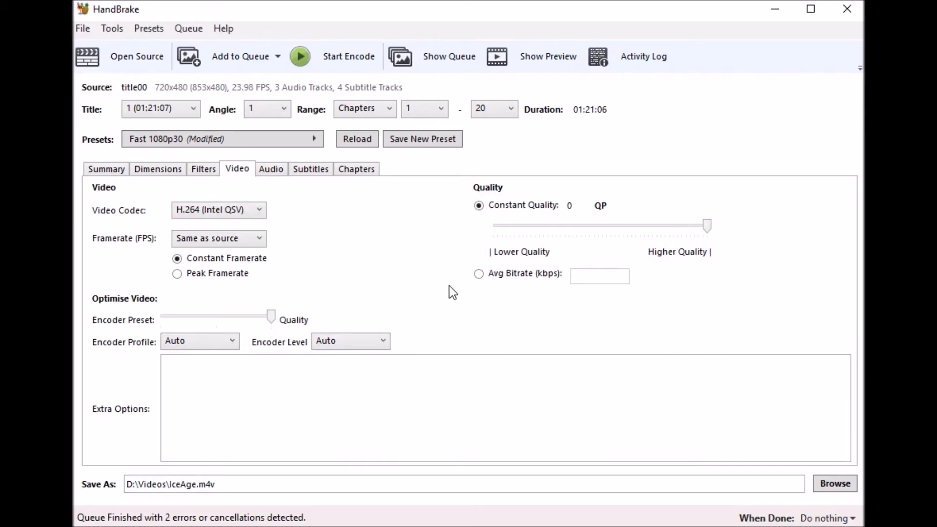
mouse_move(384, 234)
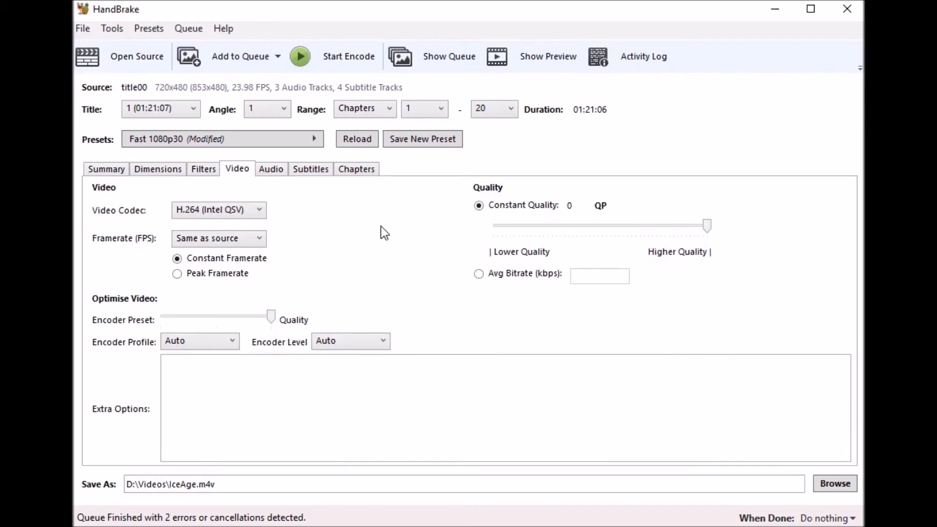
Check the output tracks in Summary, then start the encode to IceAge.m4v
click(106, 168)
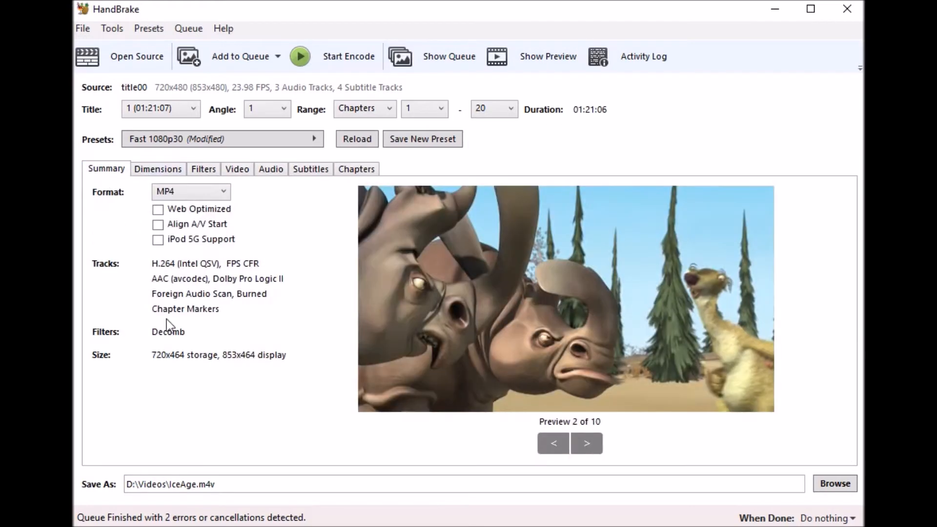
mouse_move(151, 216)
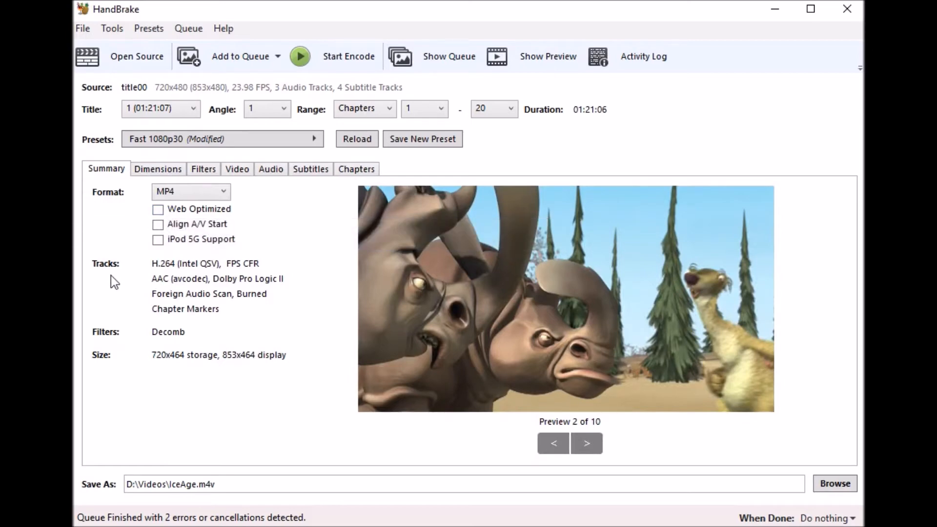
mouse_move(375, 316)
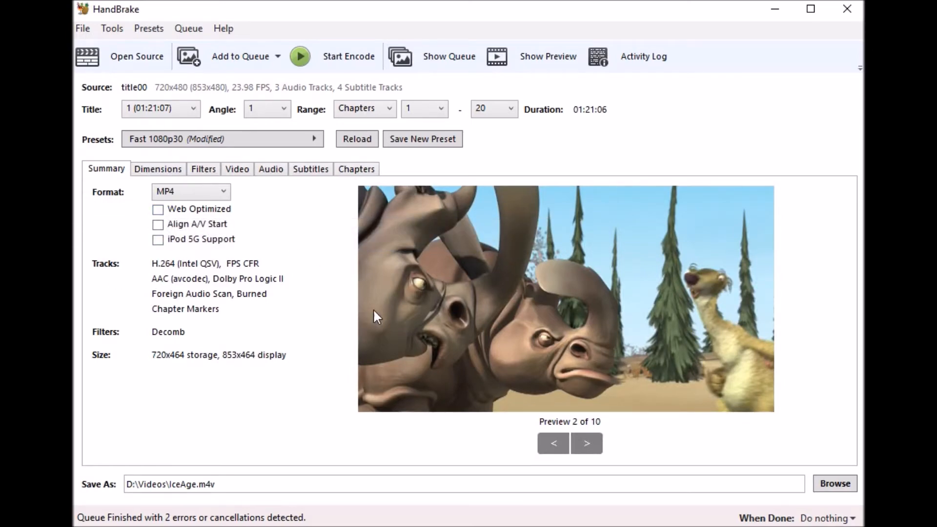
mouse_move(344, 200)
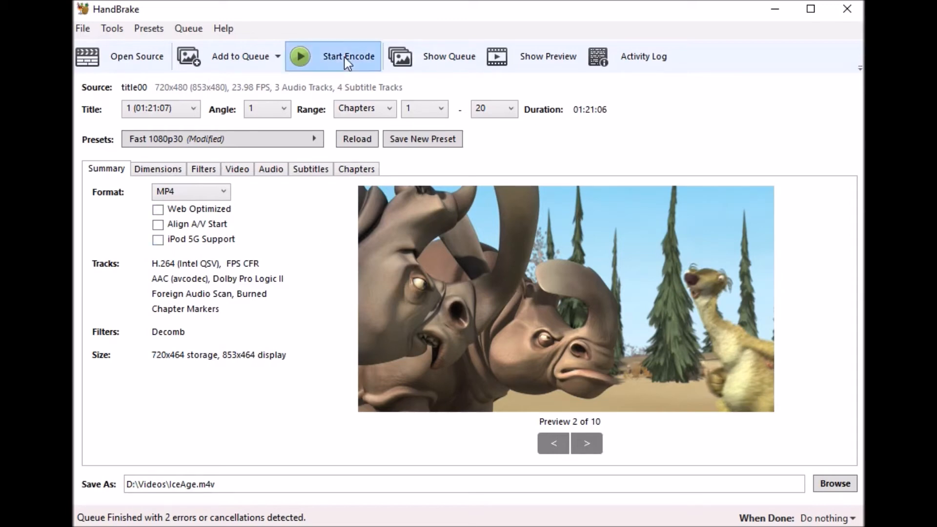
click(348, 56)
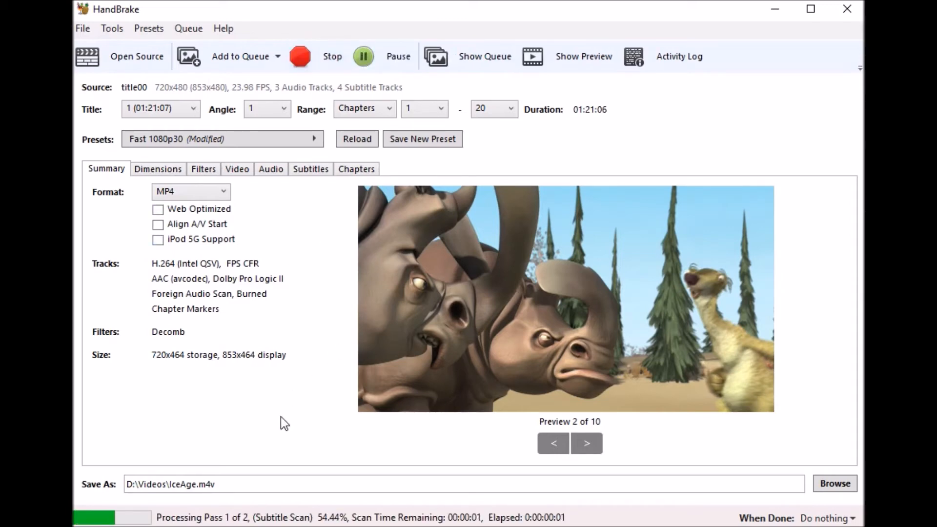